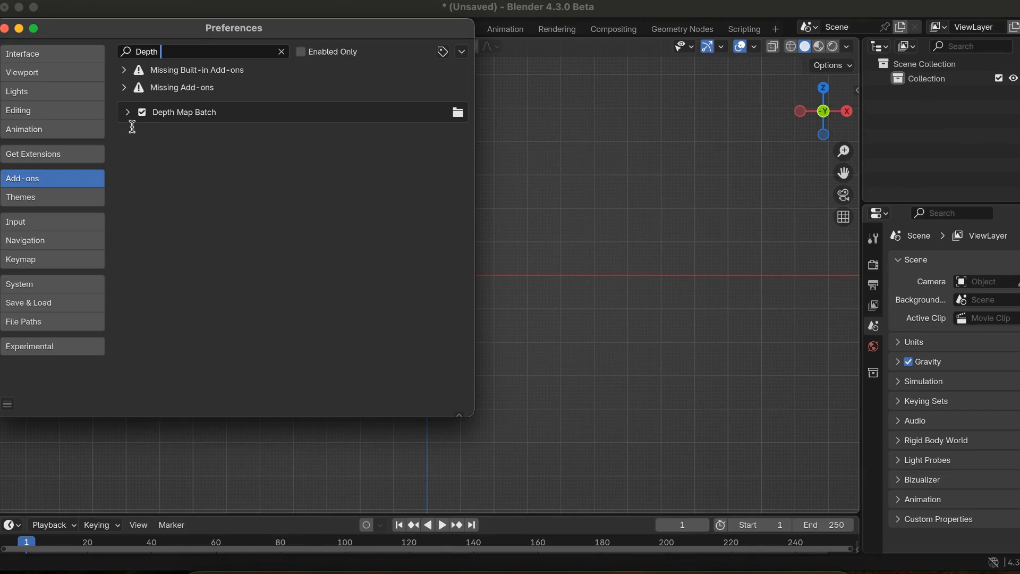
- Uninstall the old Depth Map Batch 2.0 add-on and relaunch Blender 4.3
left_click(127, 111)
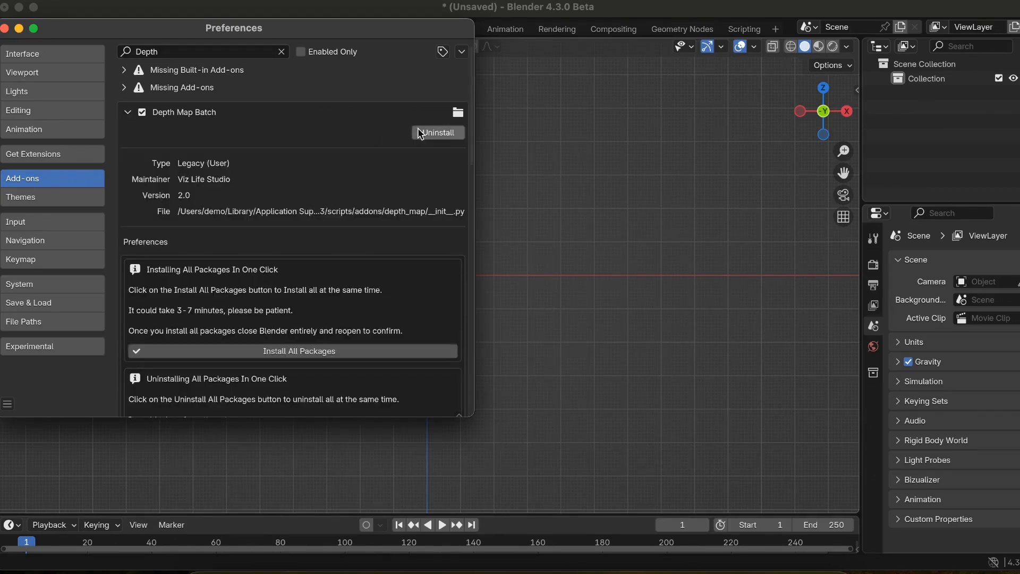
left_click(439, 133)
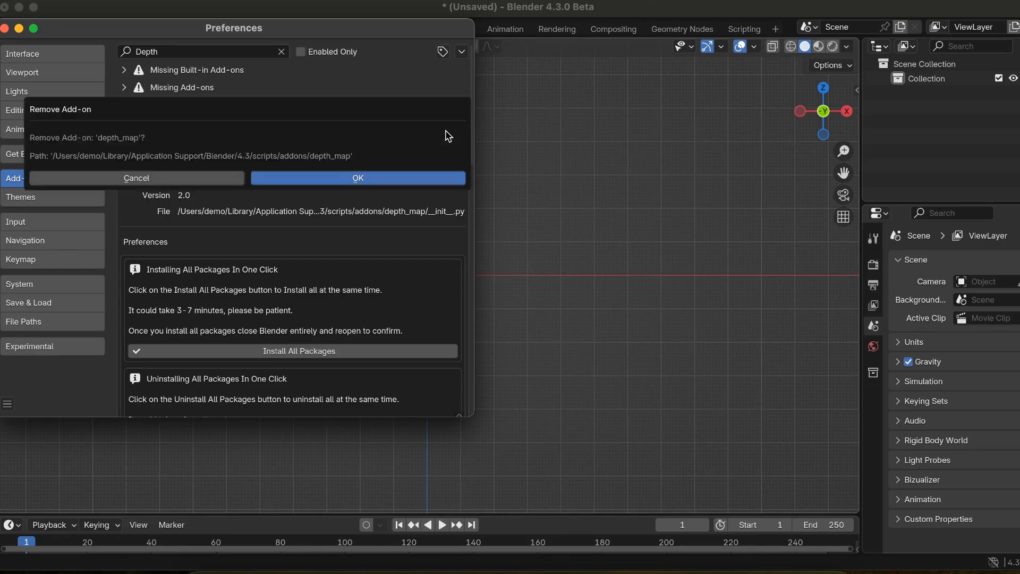
left_click(357, 178)
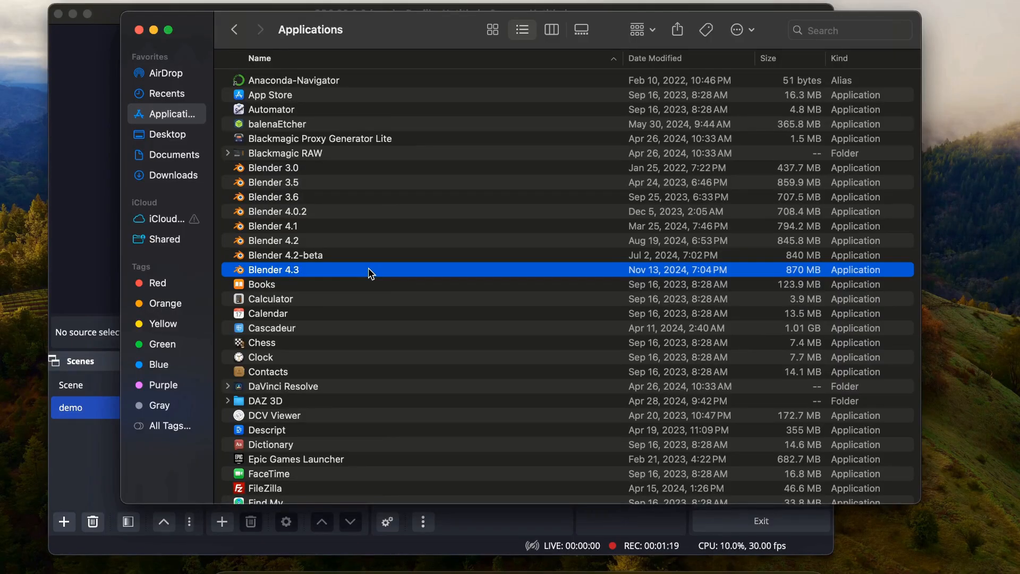
double_click(275, 268)
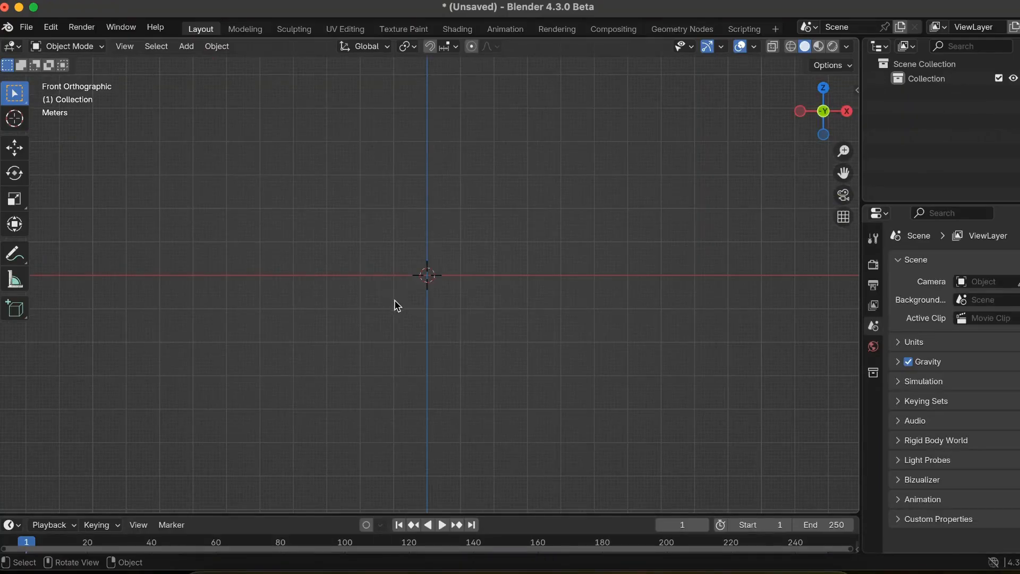
- Install depth_map_batch_macos_linux_v2.2.0.zip from disk via Preferences > Add-ons
left_click(49, 27)
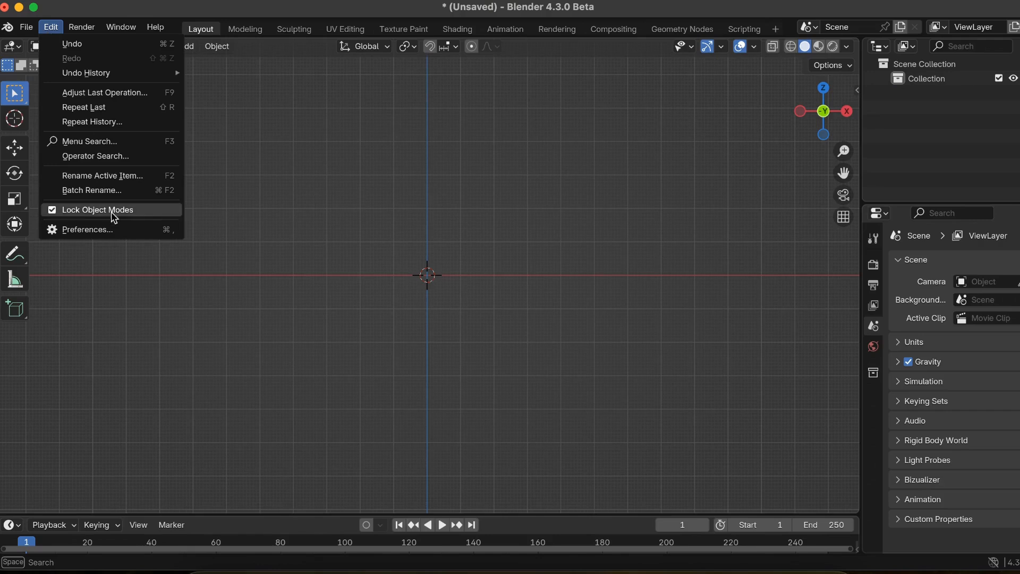
left_click(87, 229)
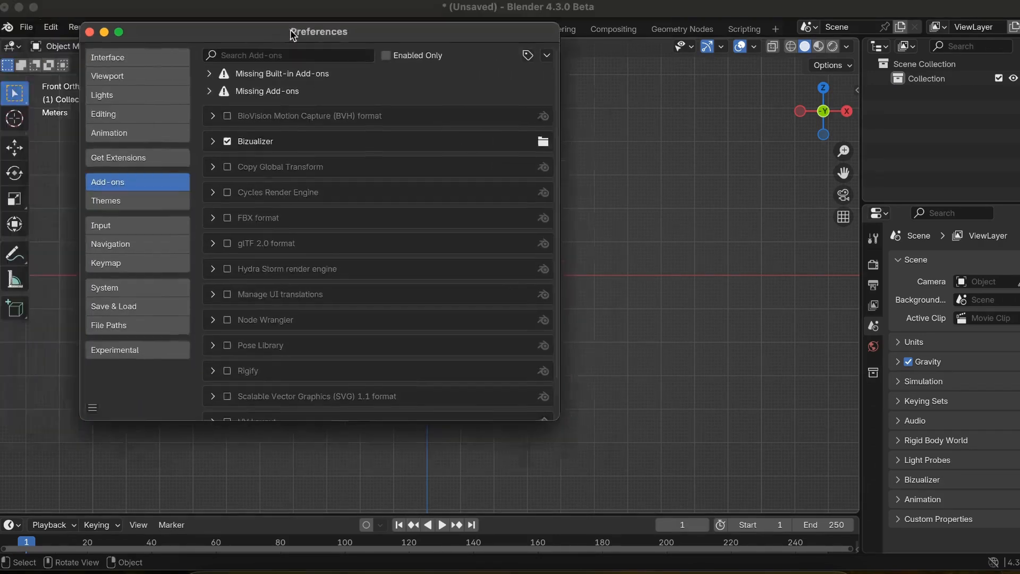
left_click(546, 55)
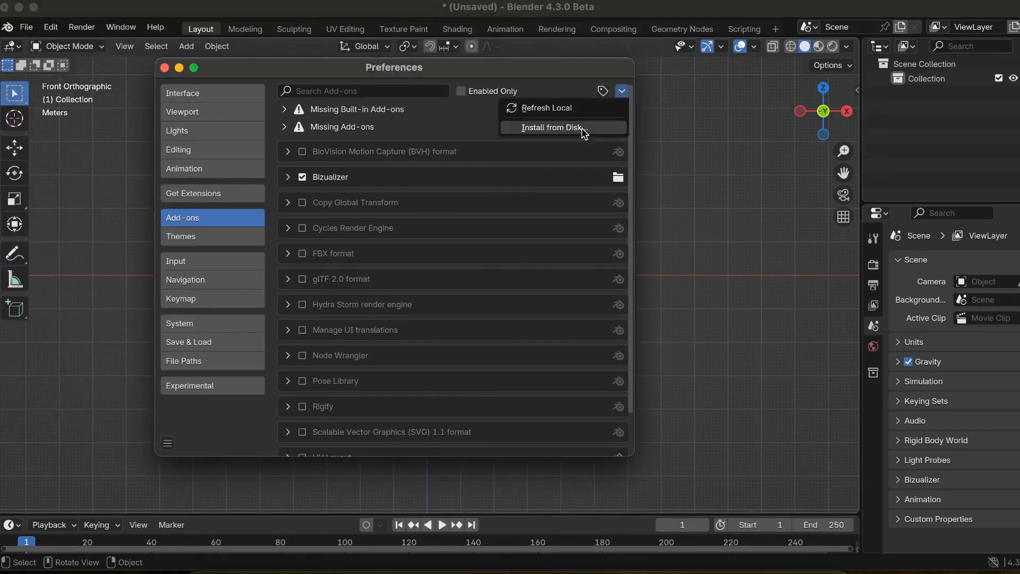
left_click(554, 126)
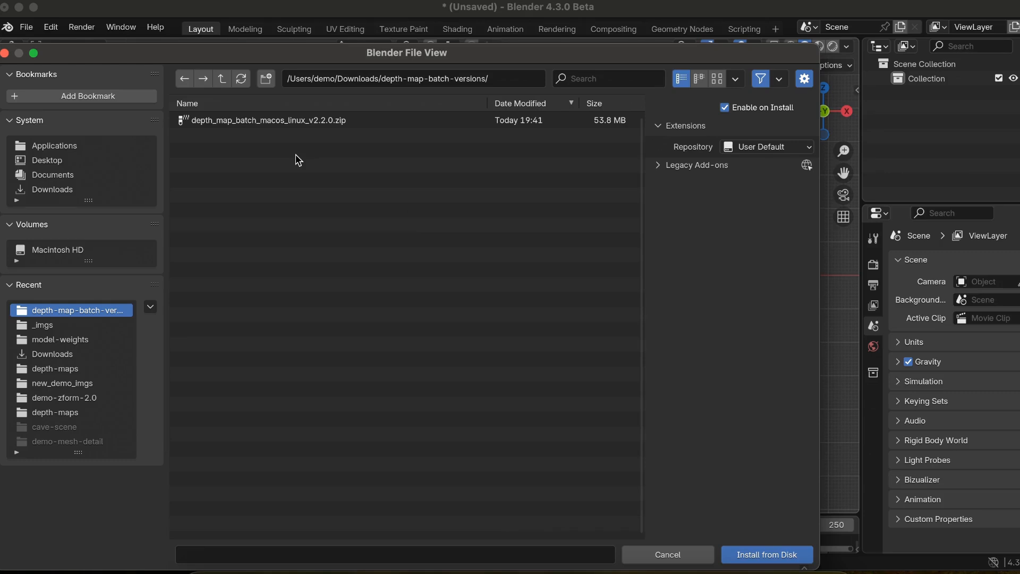
left_click(267, 120)
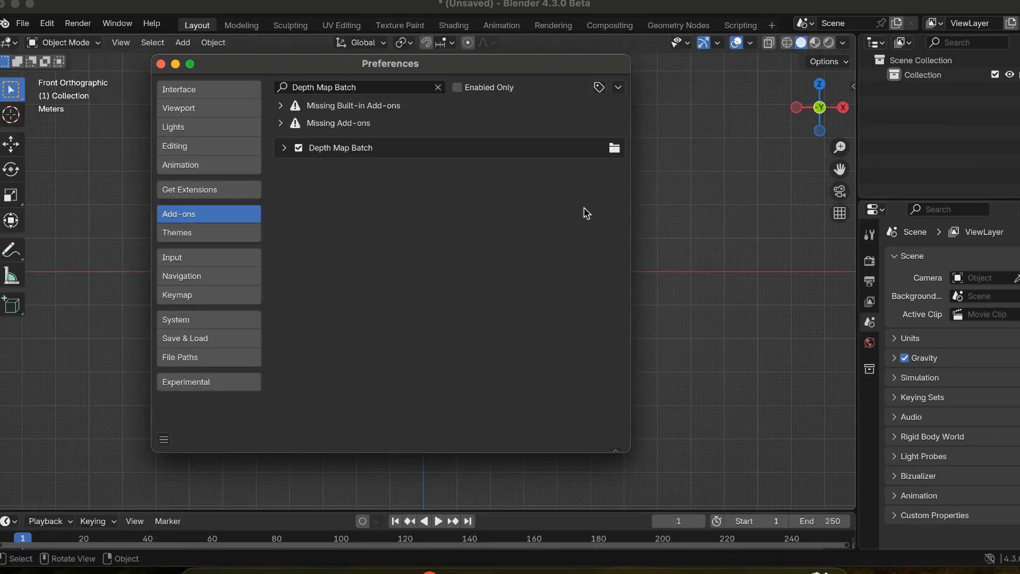
mouse_move(599, 208)
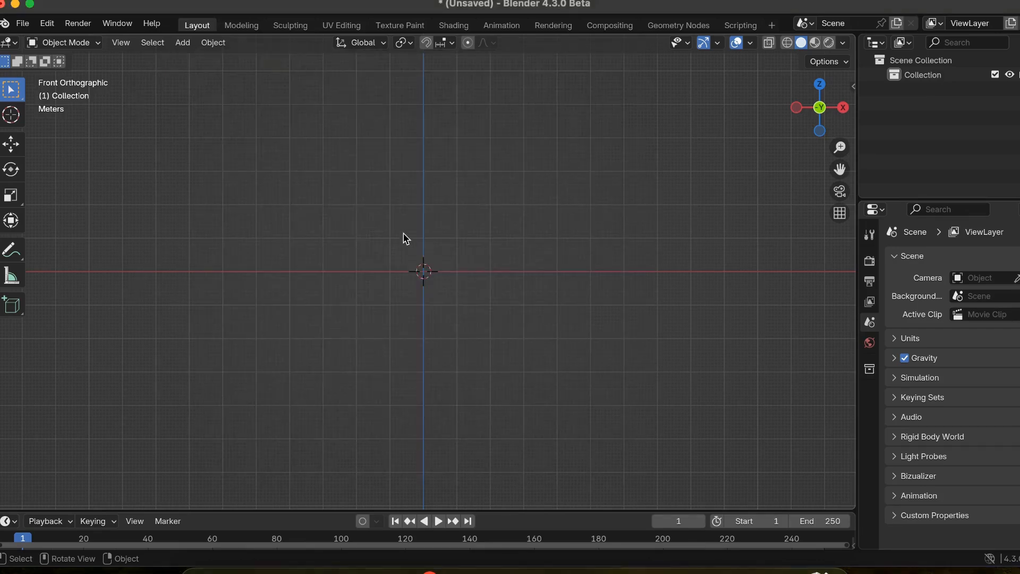
- Show the Depth Map Batch sidebar panel and hide the viewport overlays
left_click(847, 175)
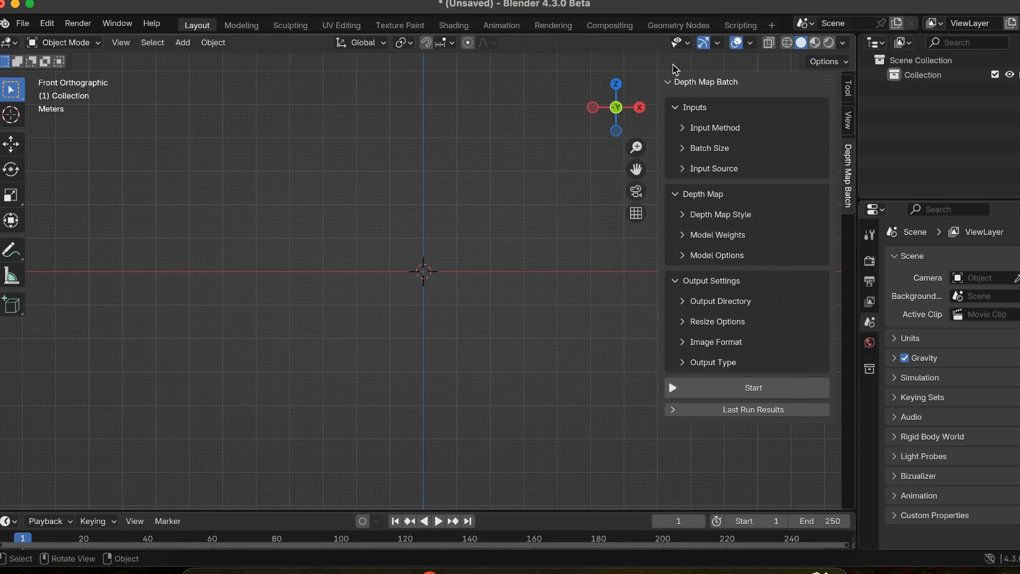
mouse_move(735, 43)
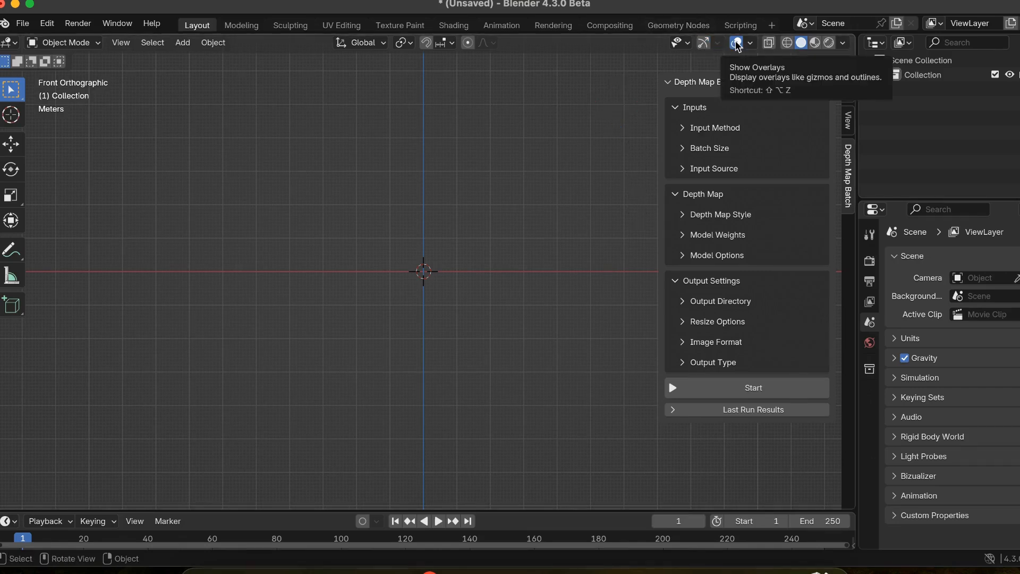
left_click(737, 42)
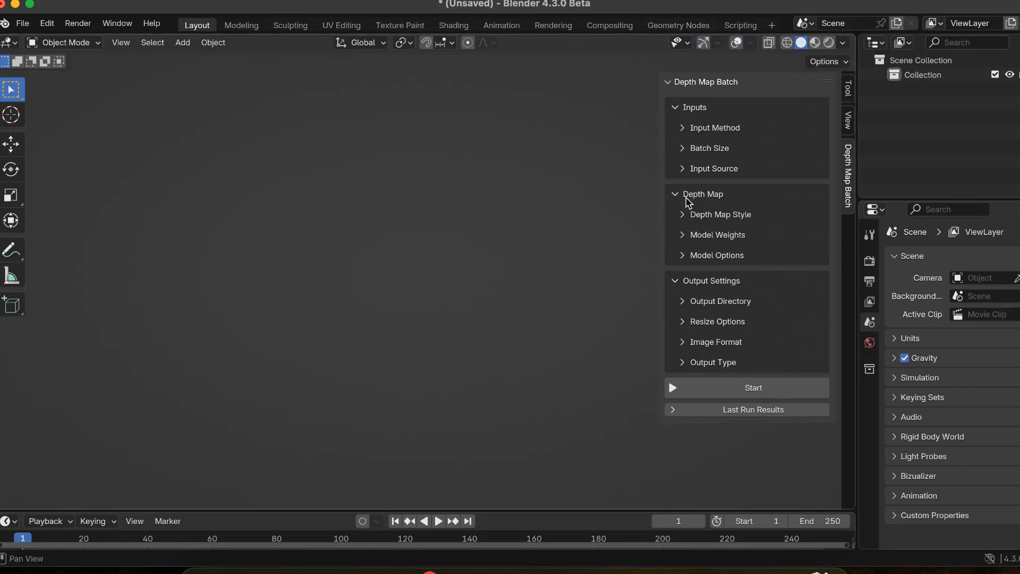
mouse_move(681, 212)
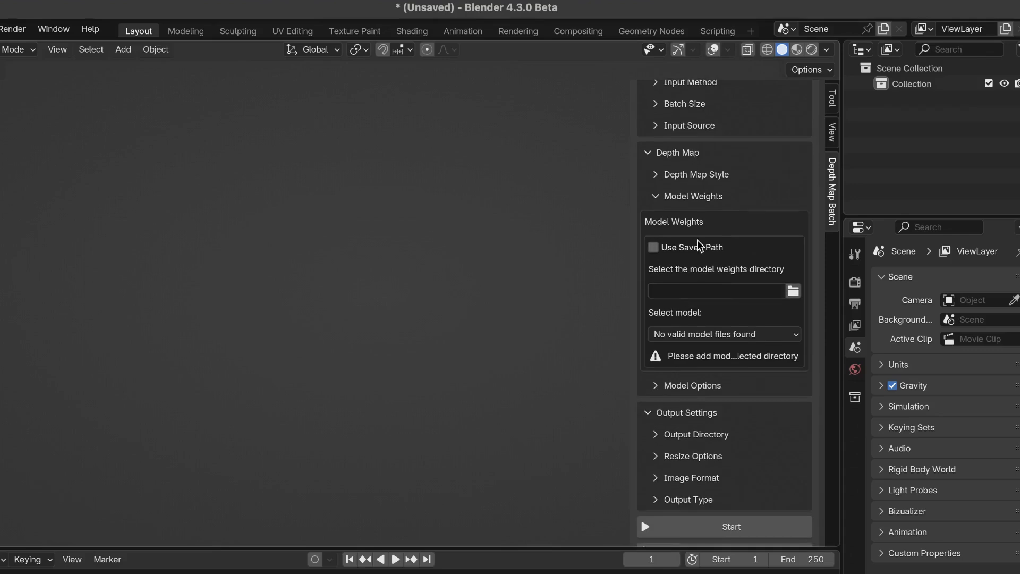
mouse_move(733, 229)
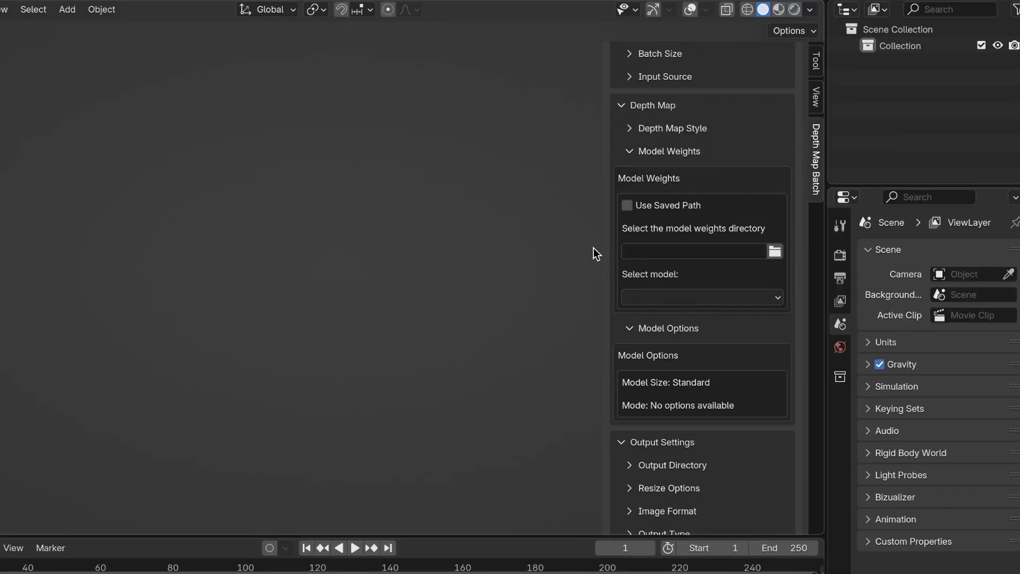
mouse_move(704, 280)
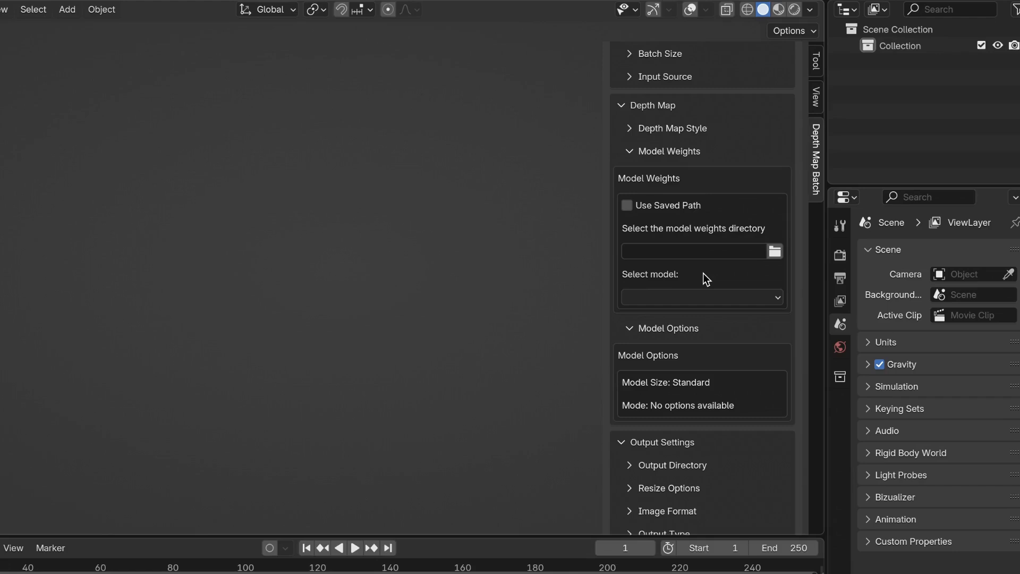
mouse_move(773, 250)
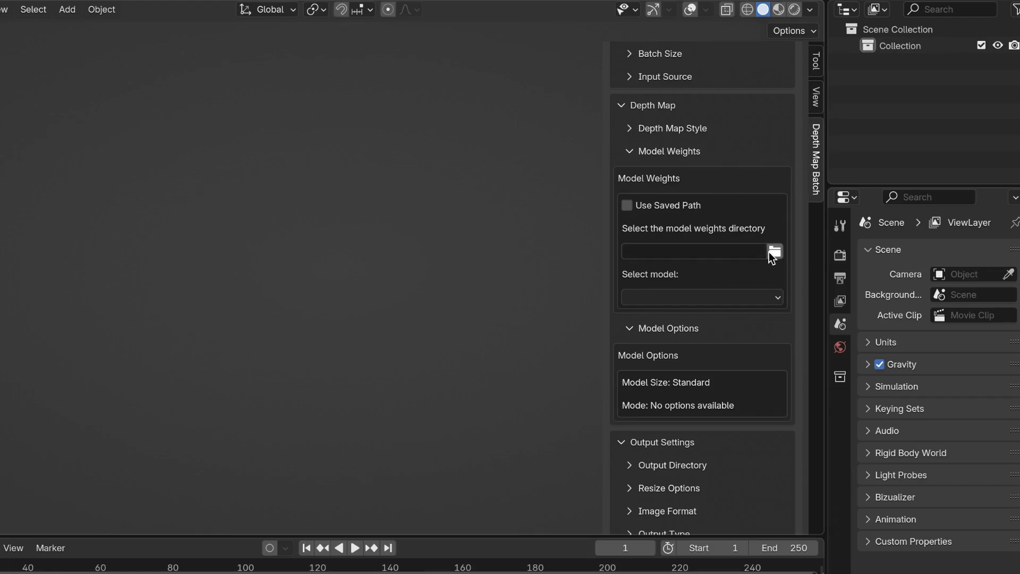
- Set the model-weights folder, select Depth Anything v2, and enable Use Saved Path
left_click(774, 250)
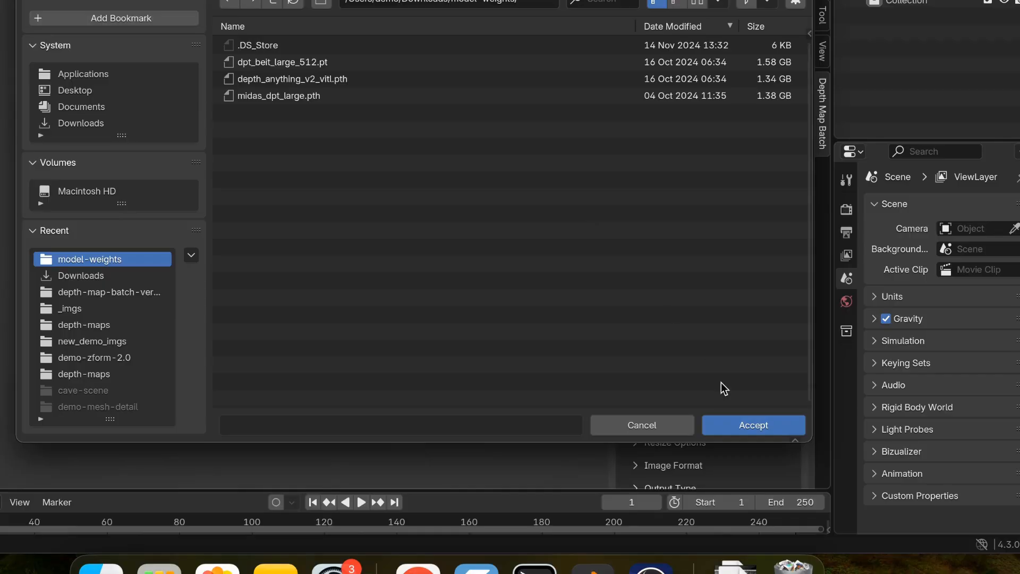
left_click(753, 425)
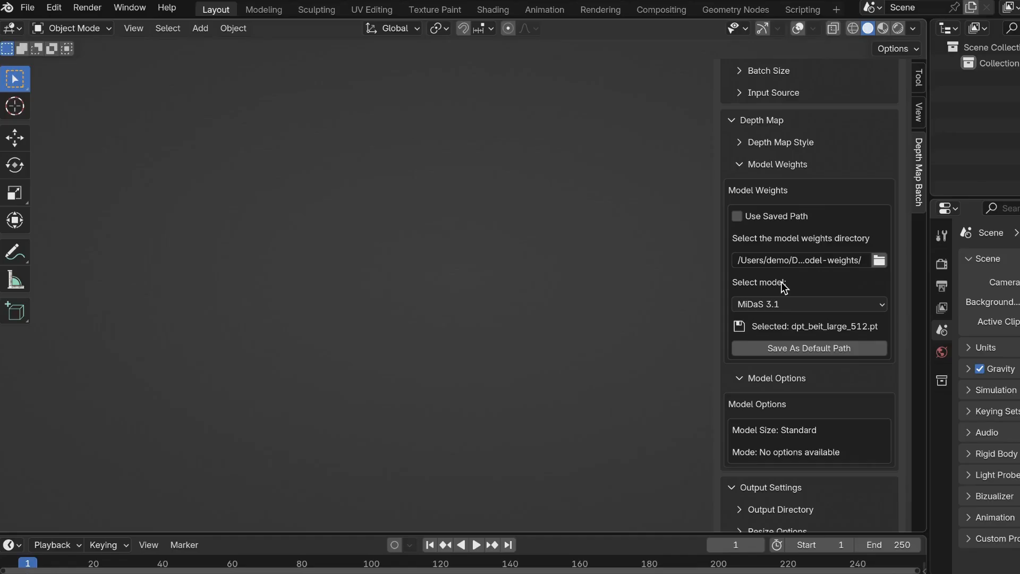
left_click(809, 304)
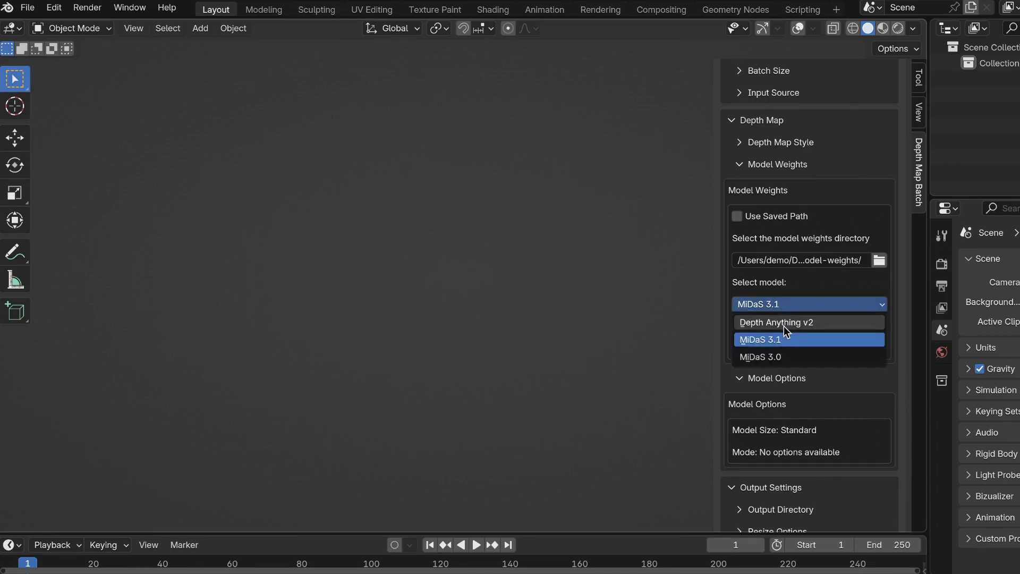
left_click(775, 322)
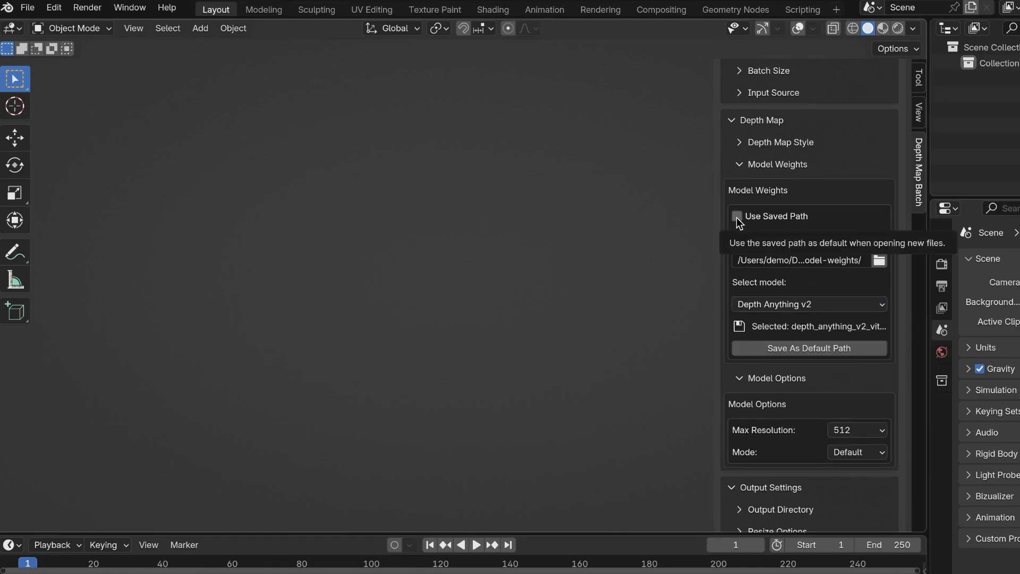
left_click(737, 216)
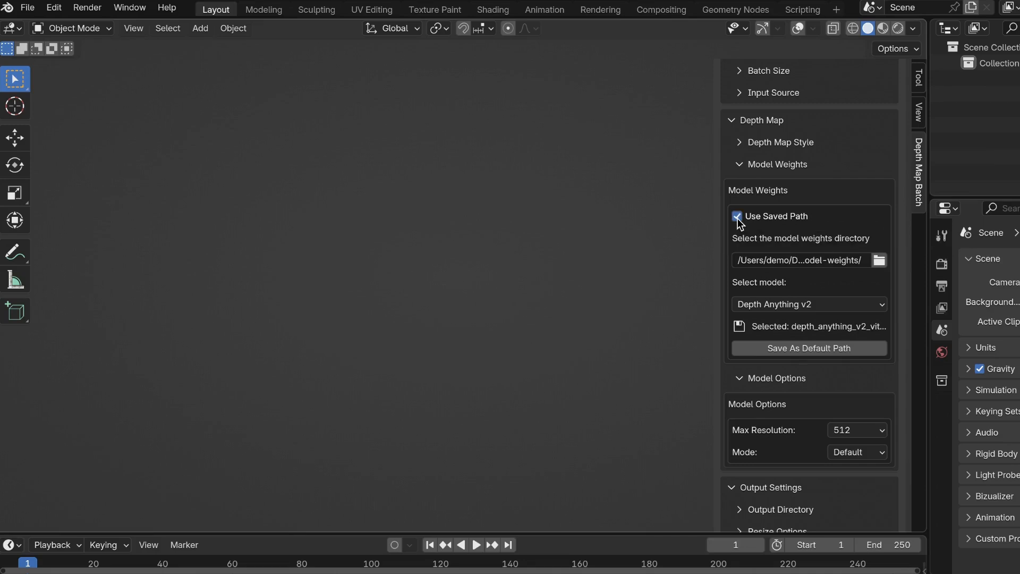
mouse_move(824, 356)
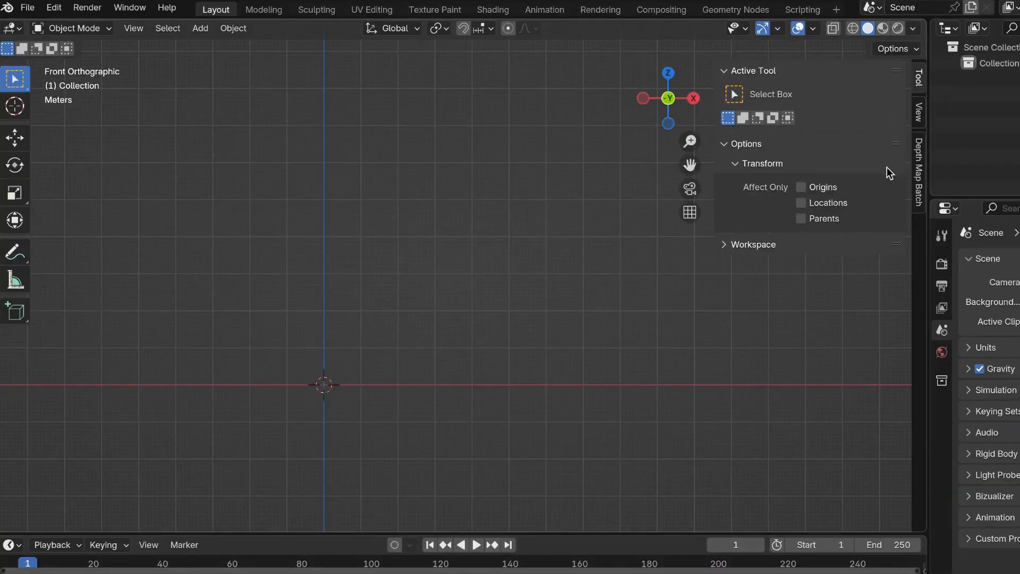
- Expand Model Weights in the sidebar and scroll to the saved path and model selector
left_click(918, 171)
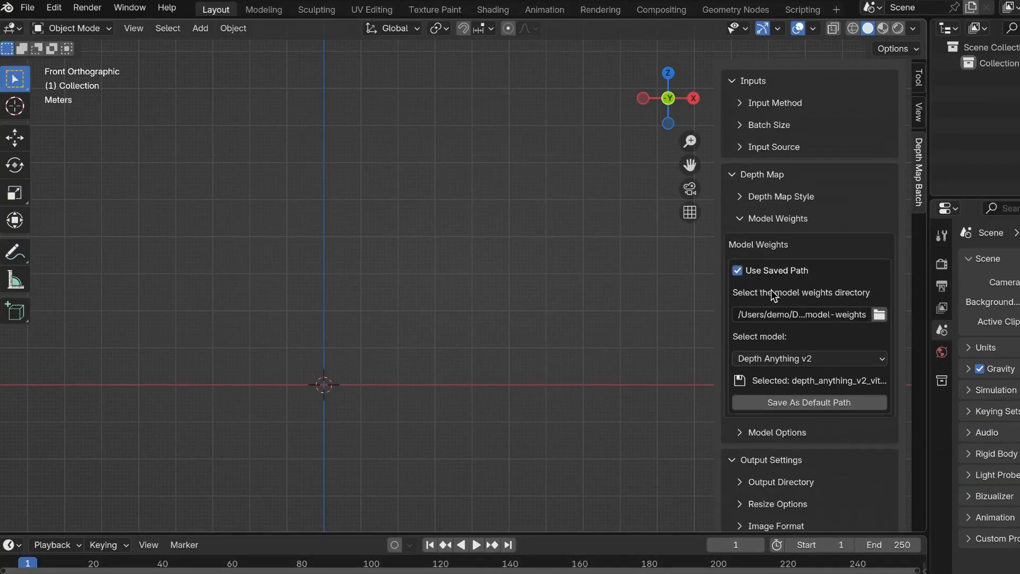
scroll("down", 3)
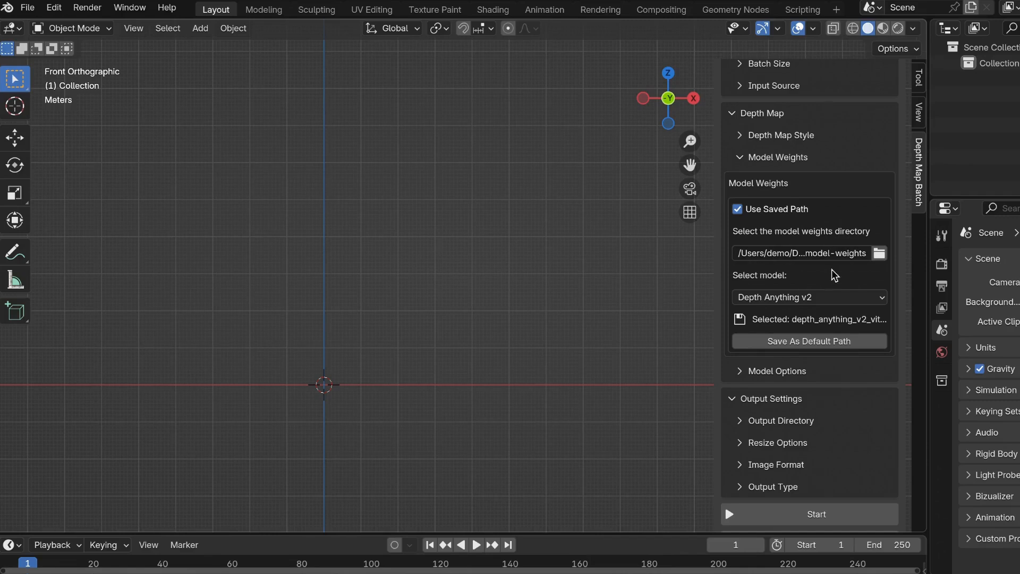
mouse_move(820, 285)
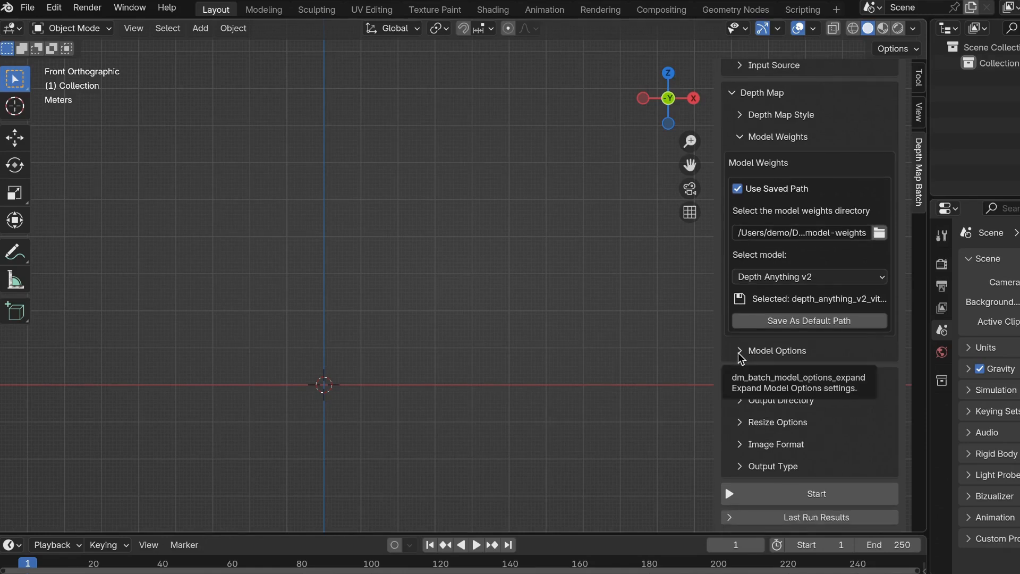
- Expand Model Options, review the 512/1024/1600 Max Resolution choices, and keep 512
left_click(776, 350)
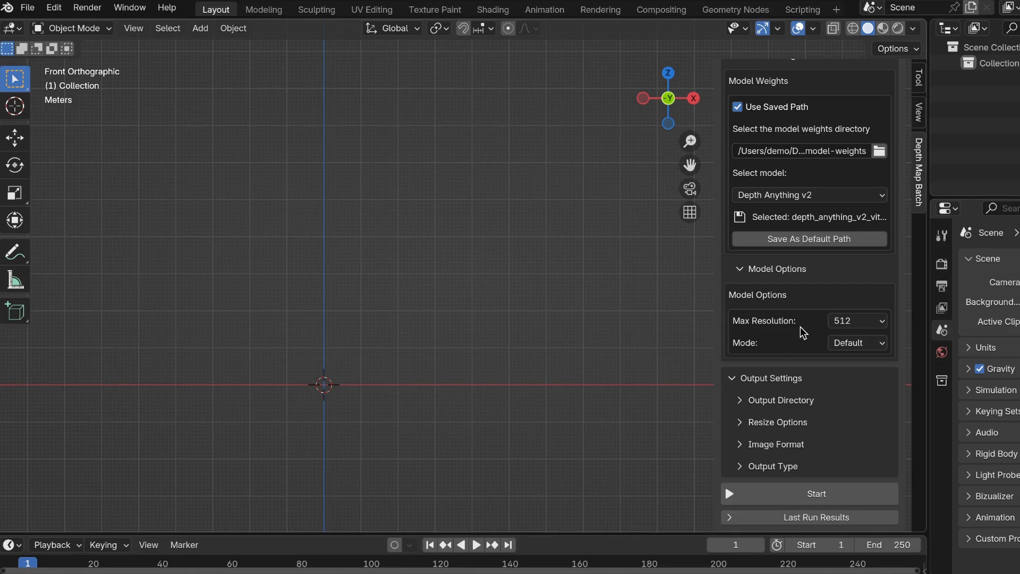
mouse_move(808, 331)
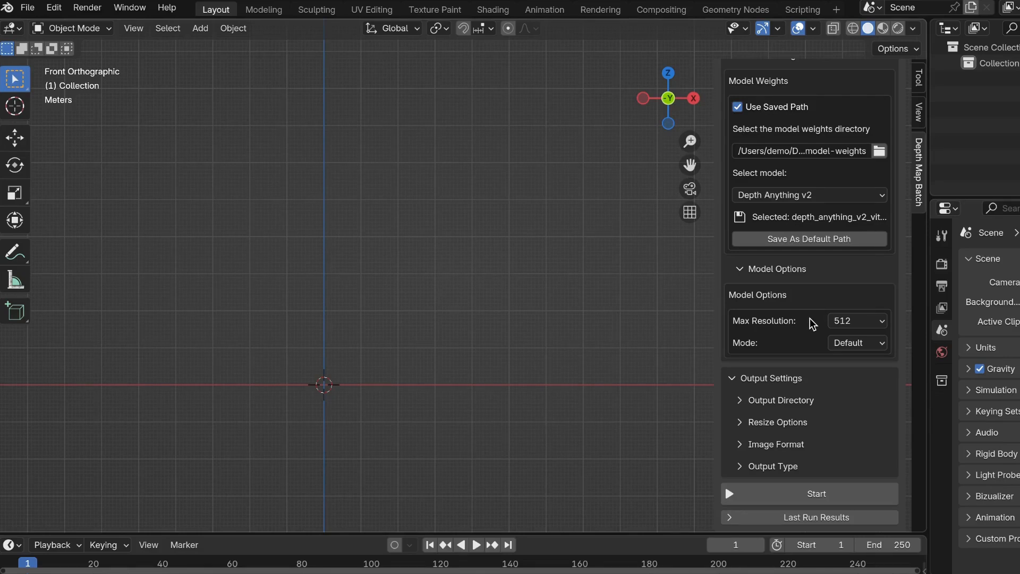
left_click(857, 320)
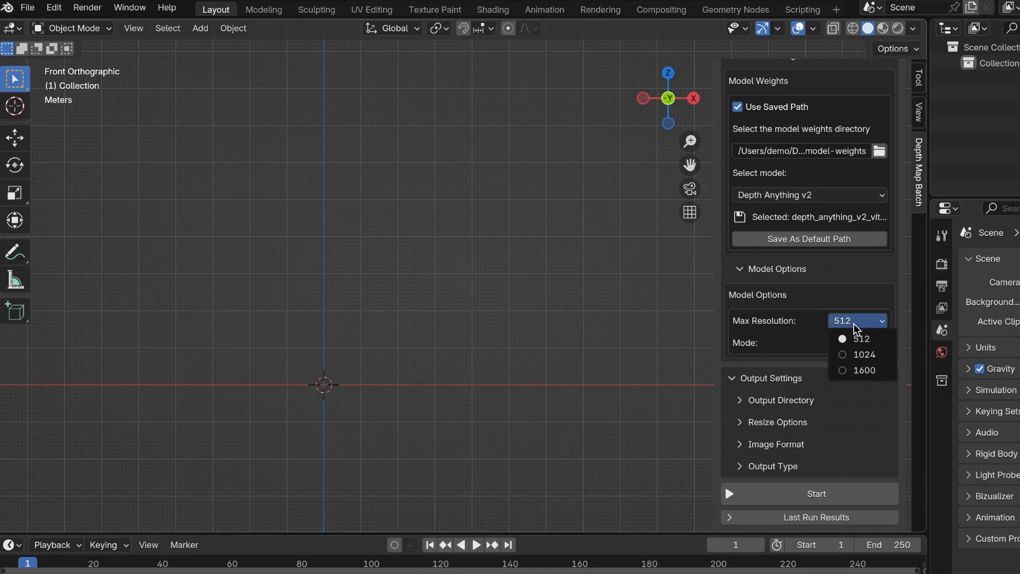
mouse_move(864, 354)
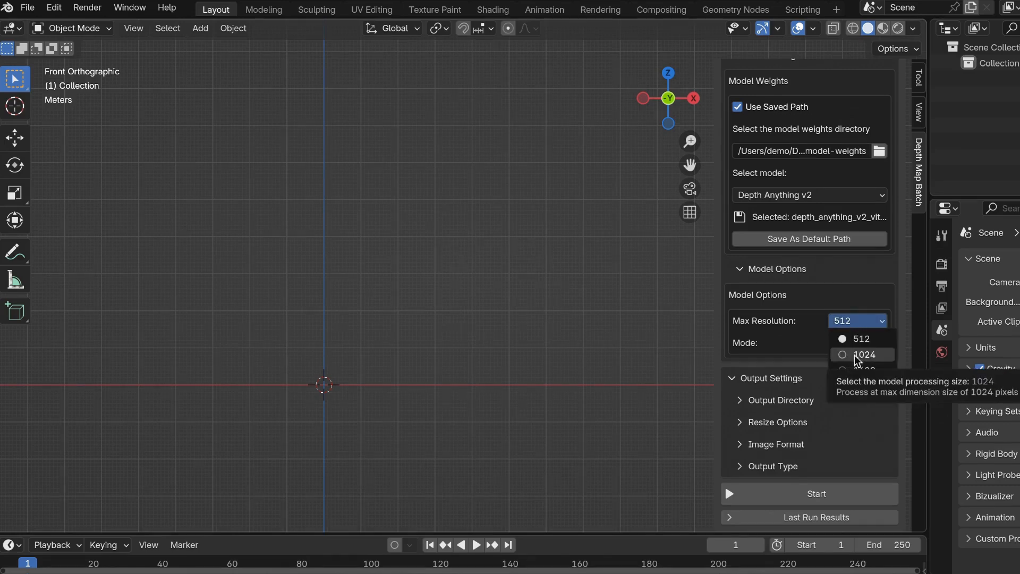
mouse_move(865, 369)
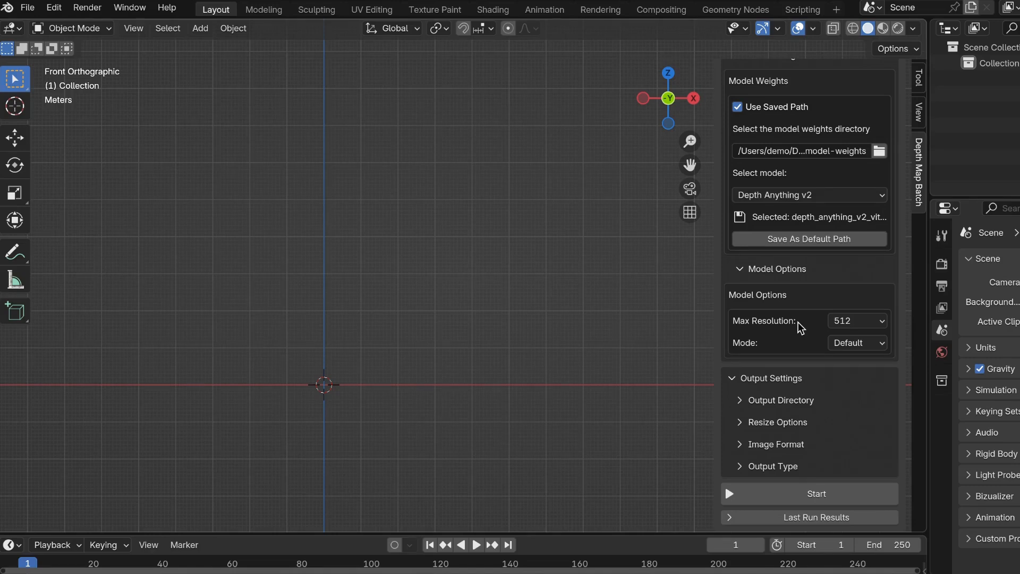
left_click(856, 320)
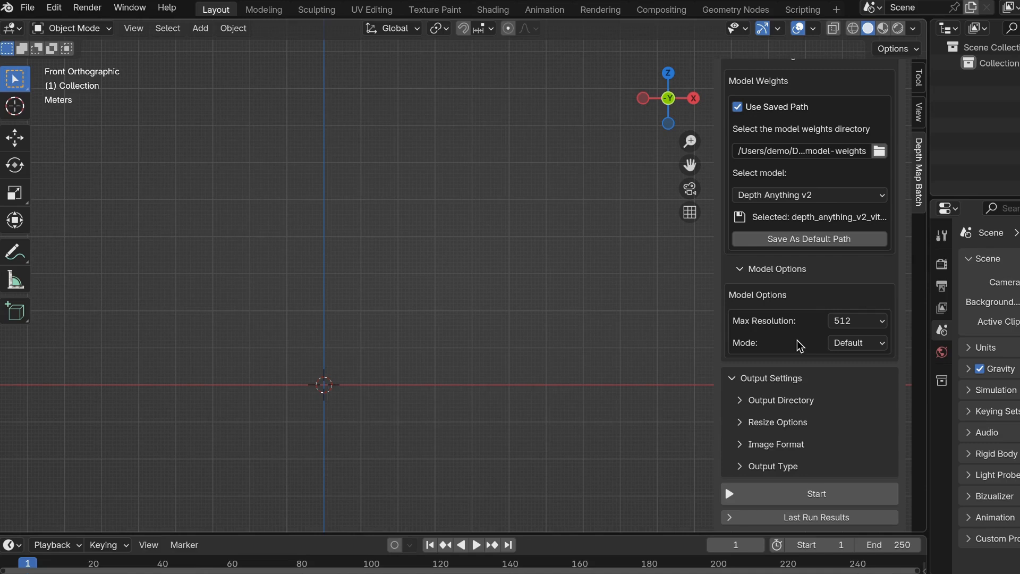
mouse_move(799, 348)
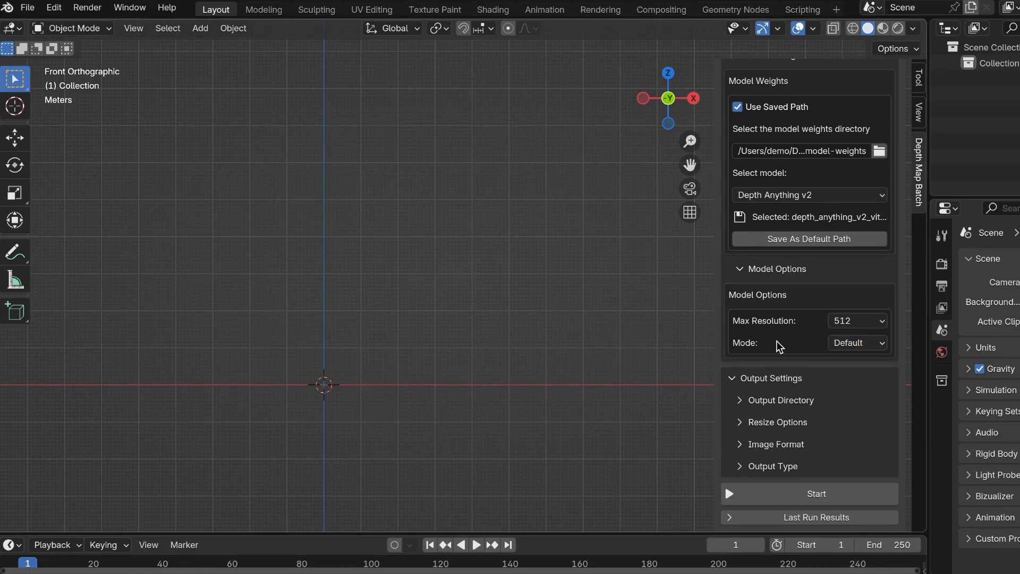
left_click(857, 343)
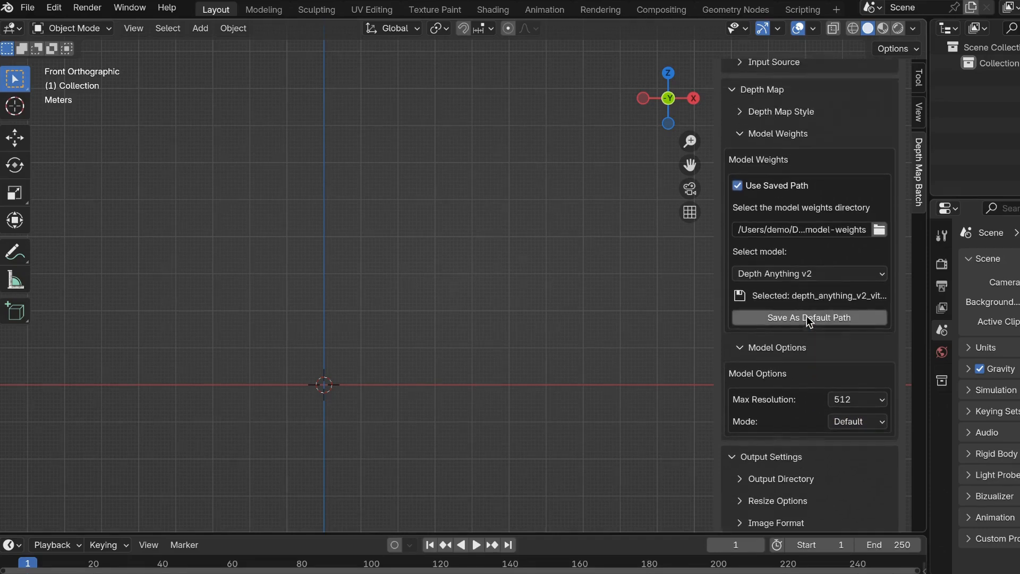
left_click(808, 273)
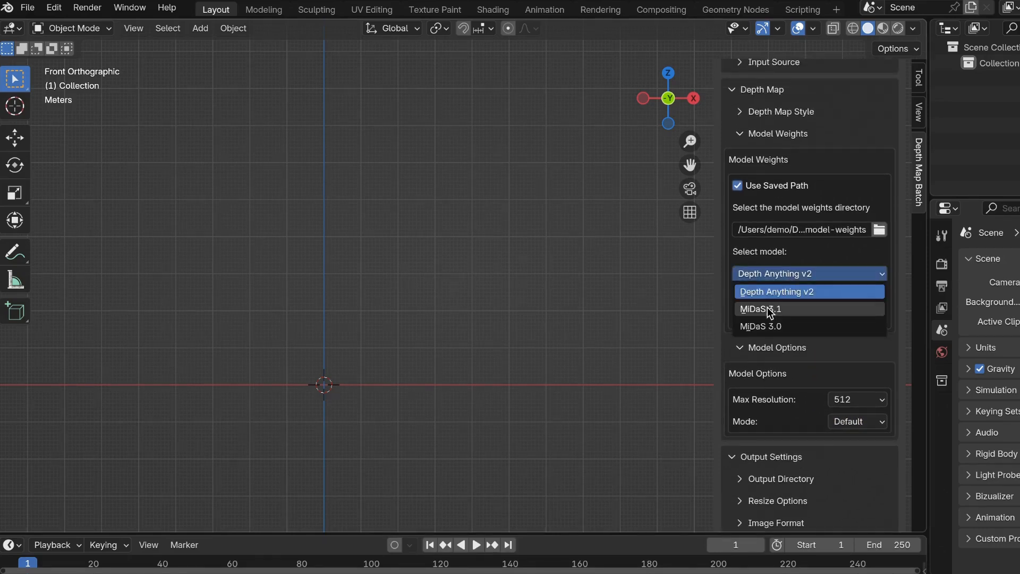
left_click(760, 309)
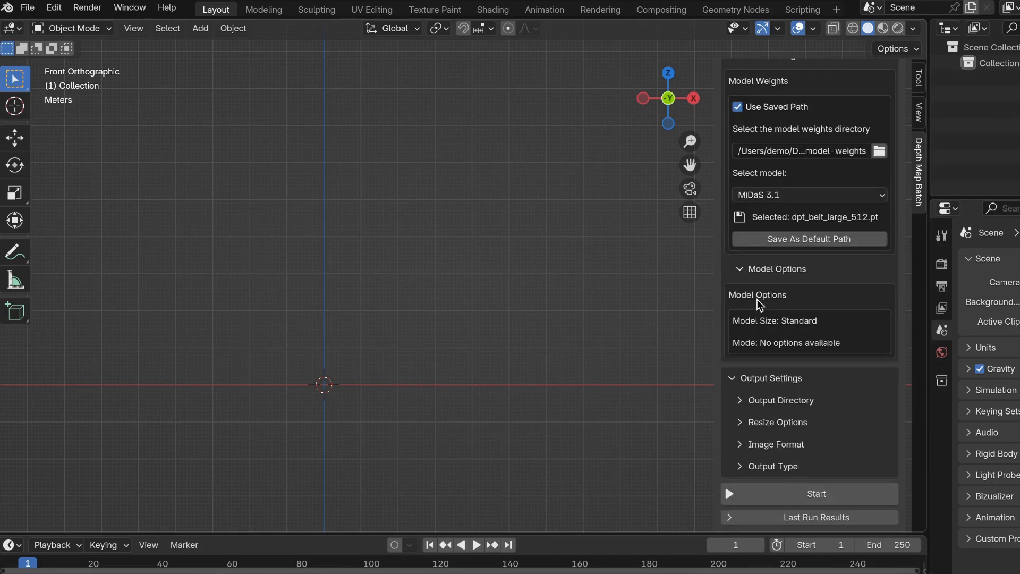
mouse_move(803, 335)
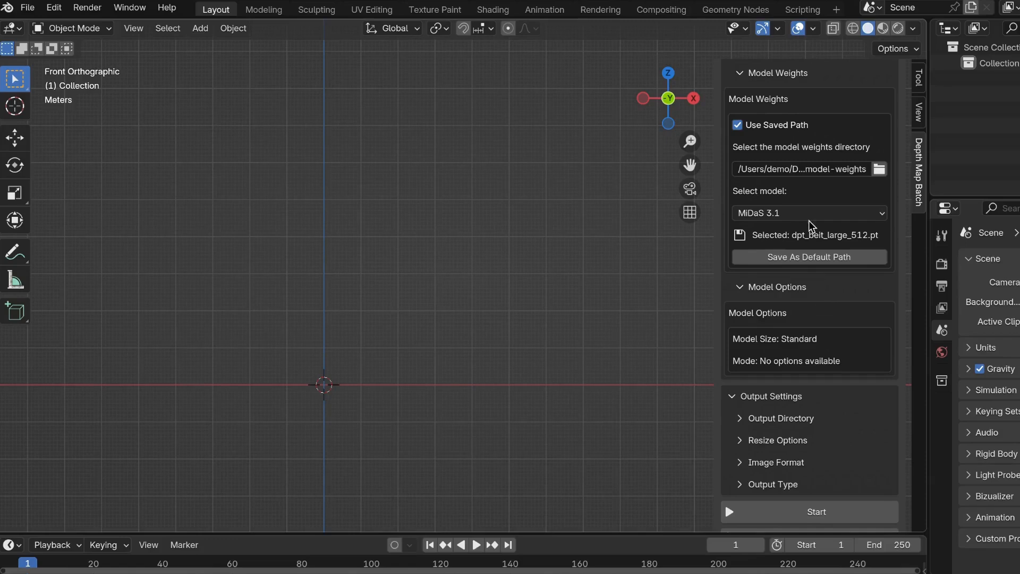
mouse_move(790, 283)
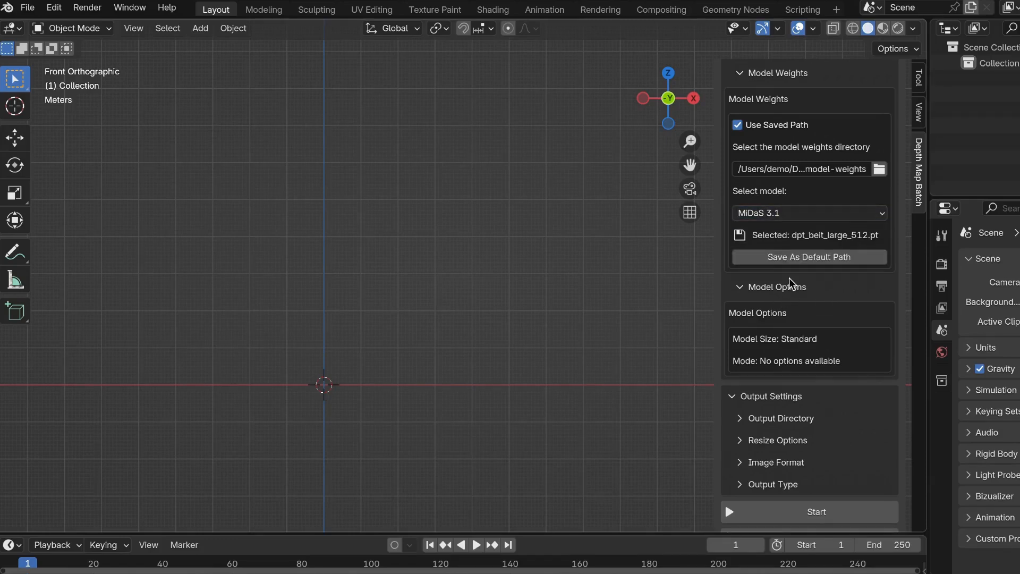
left_click(810, 213)
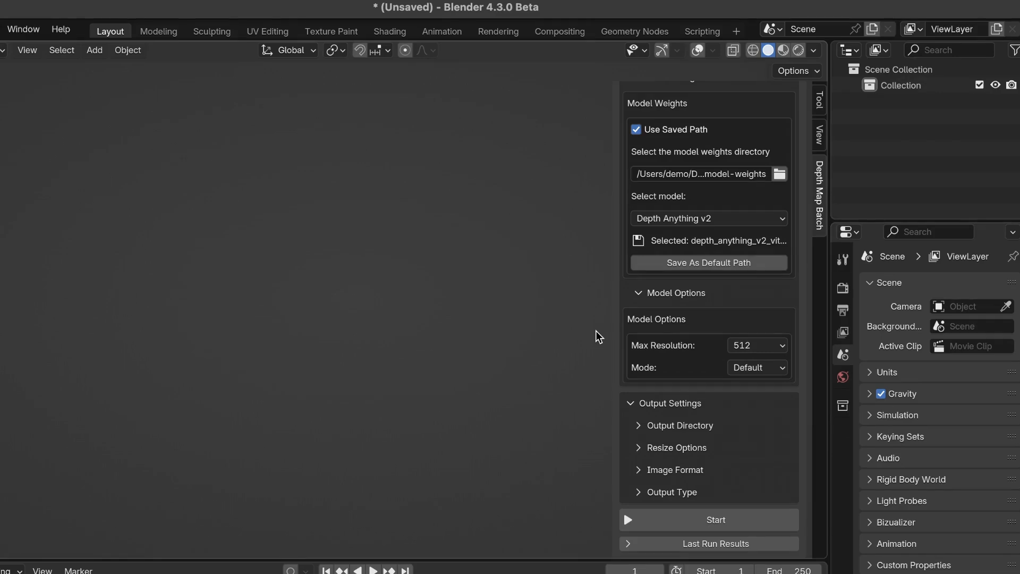
left_click(756, 344)
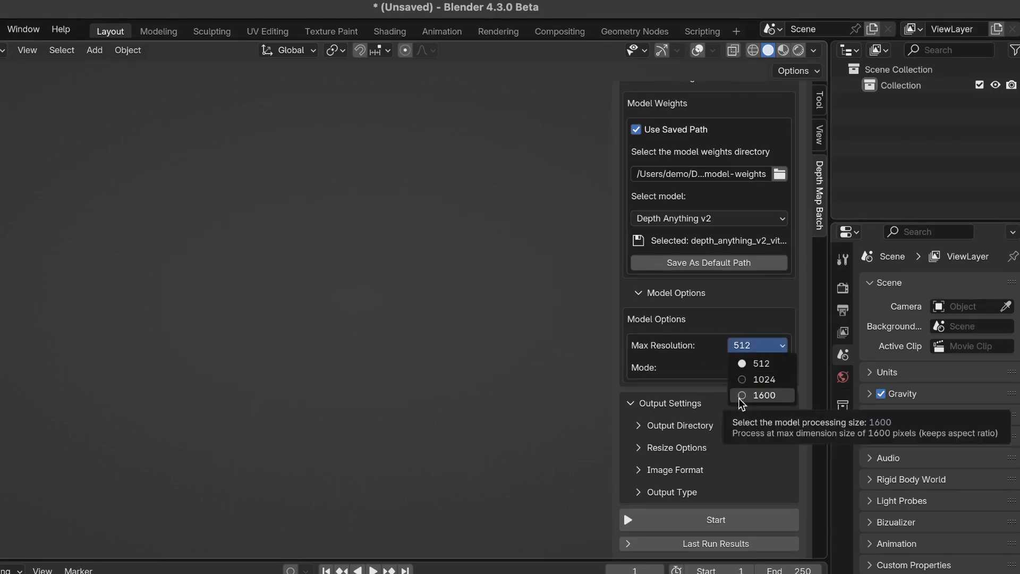
left_click(764, 395)
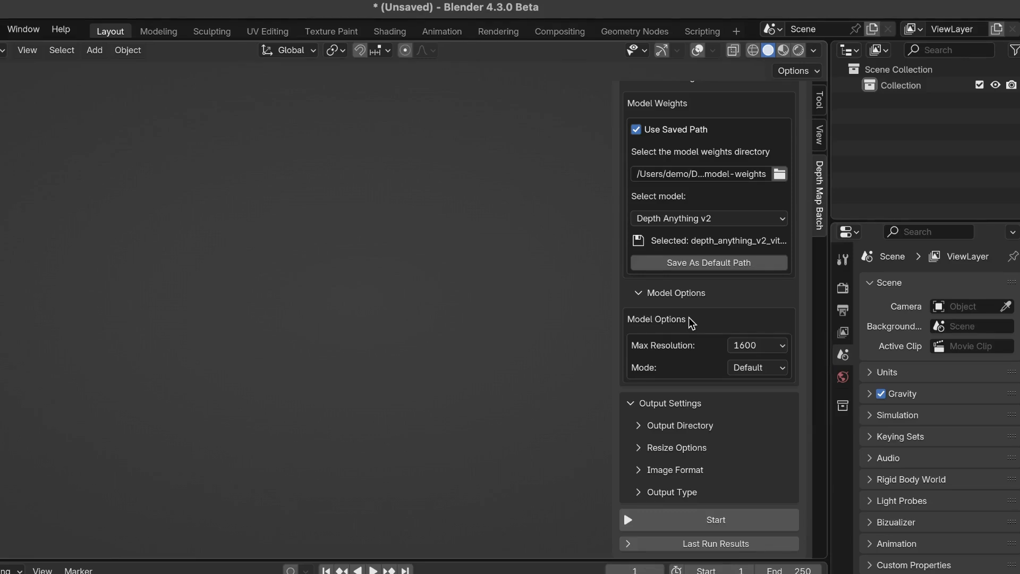
left_click(756, 344)
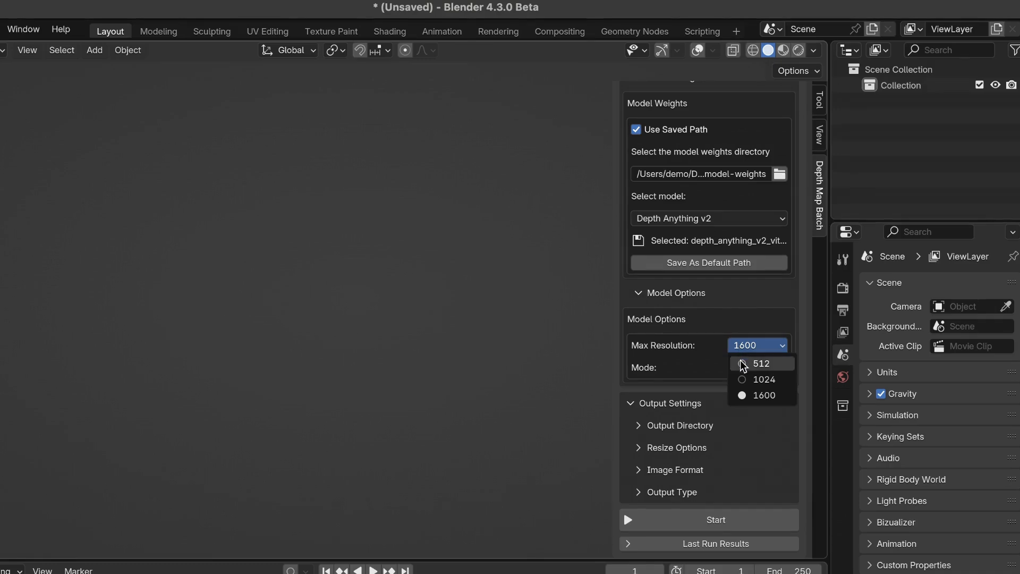
left_click(764, 395)
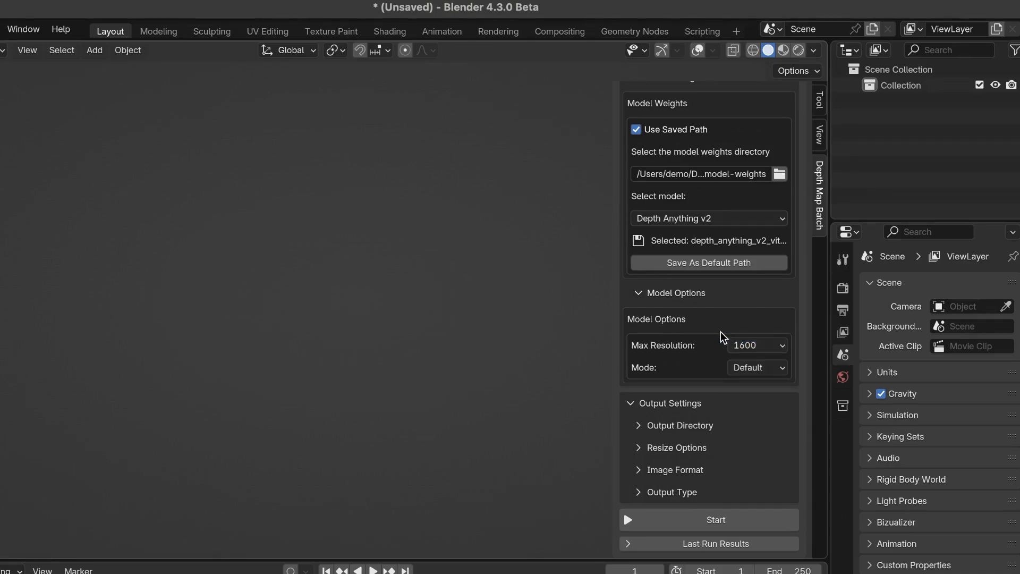
left_click(754, 344)
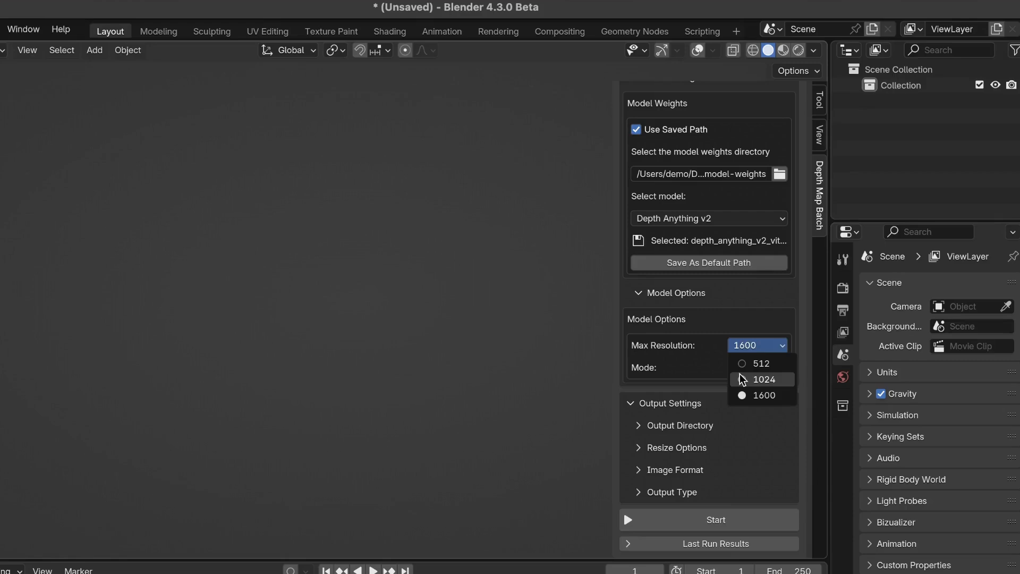
left_click(766, 379)
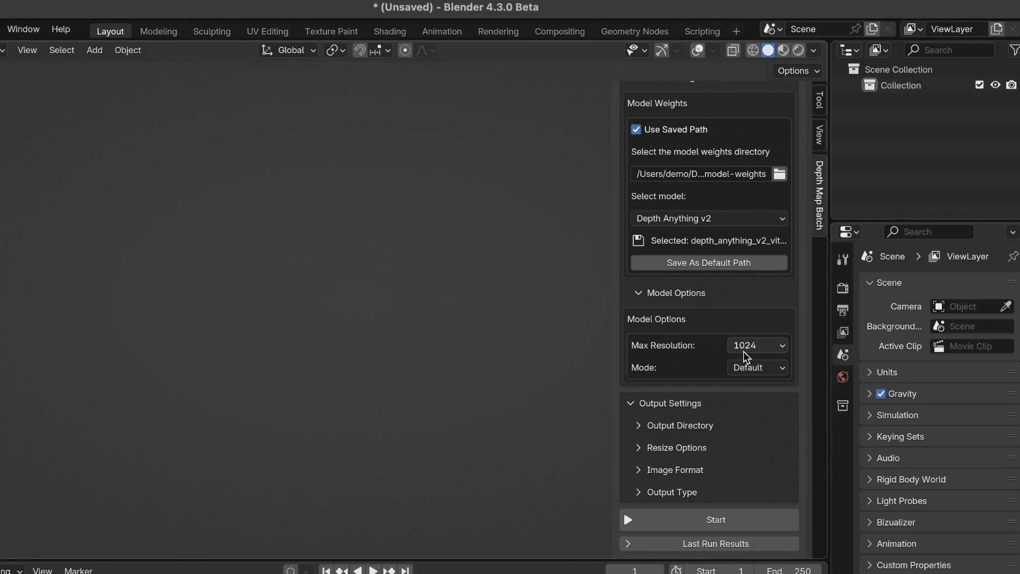
left_click(756, 345)
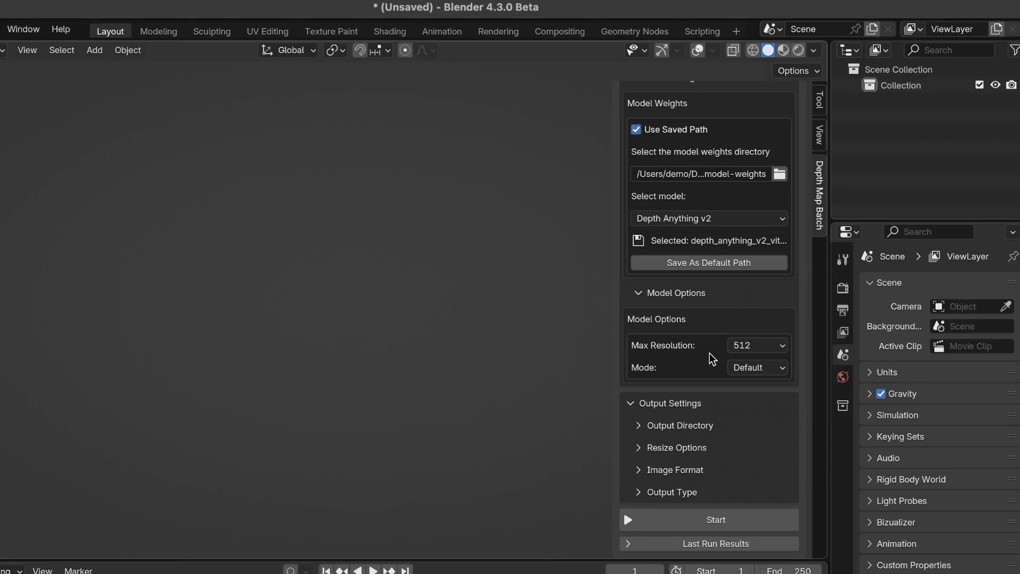
mouse_move(706, 356)
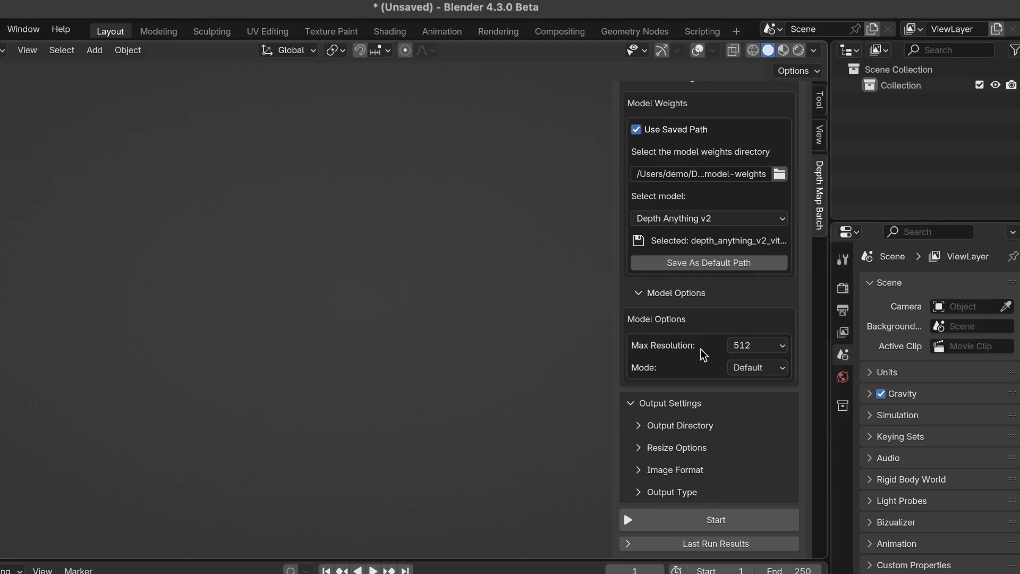